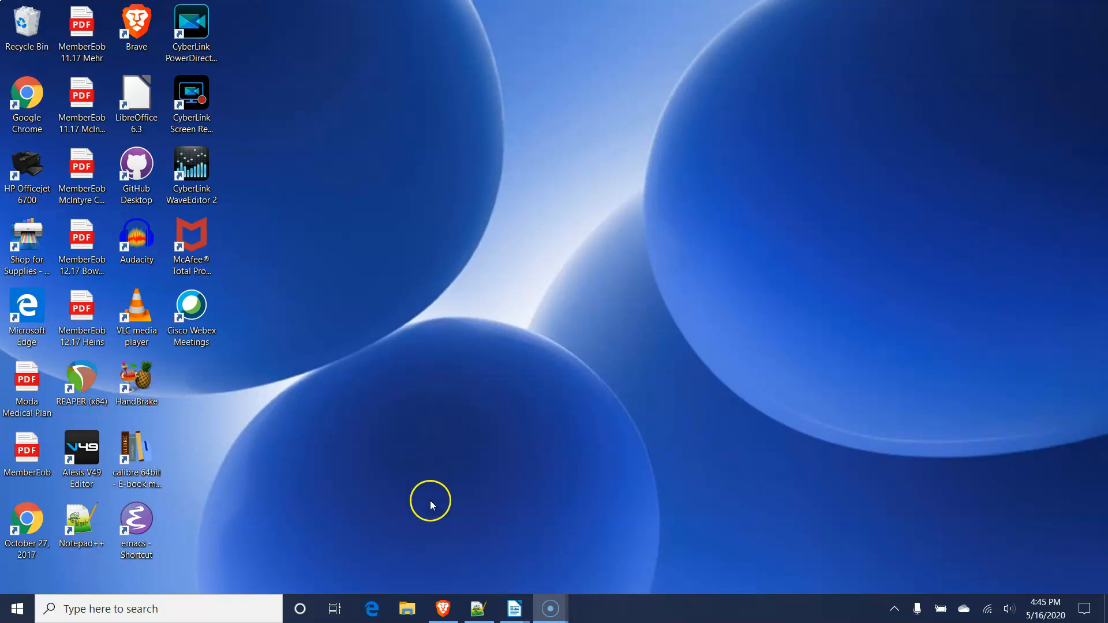
mouse_move(405, 608)
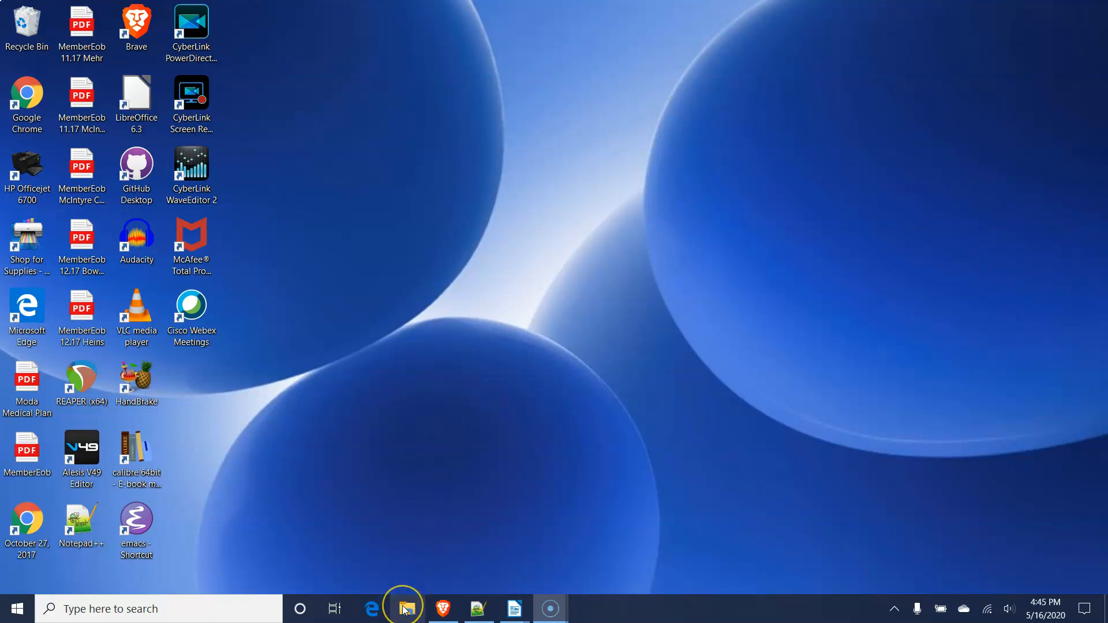
mouse_move(406, 609)
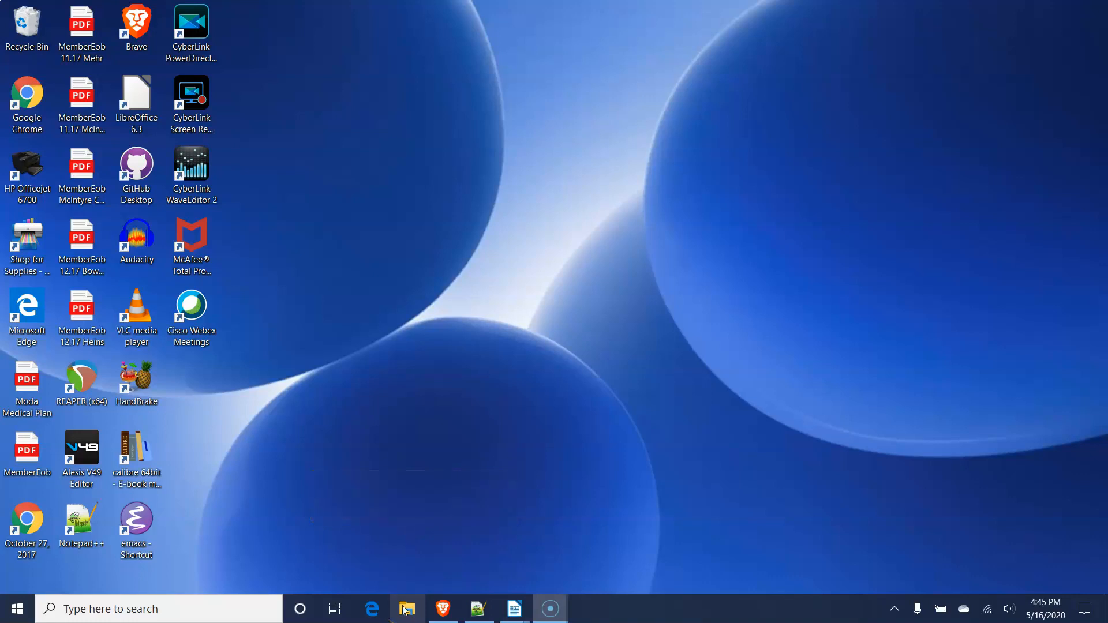
Open File Explorer on the Documents folder with the Home ribbon showing.
click(406, 608)
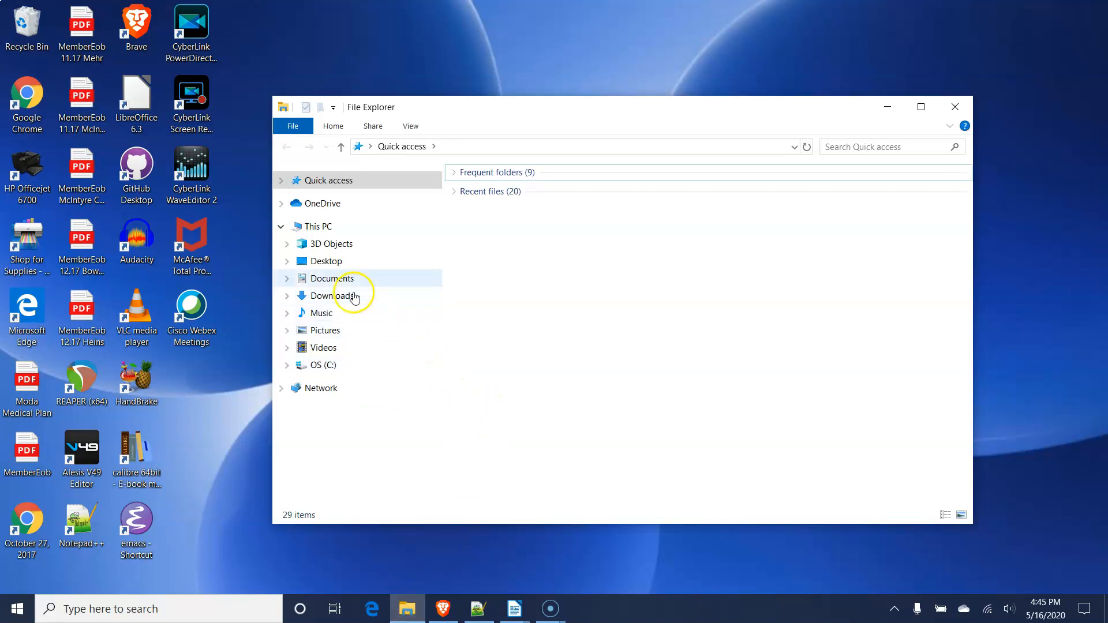
click(331, 277)
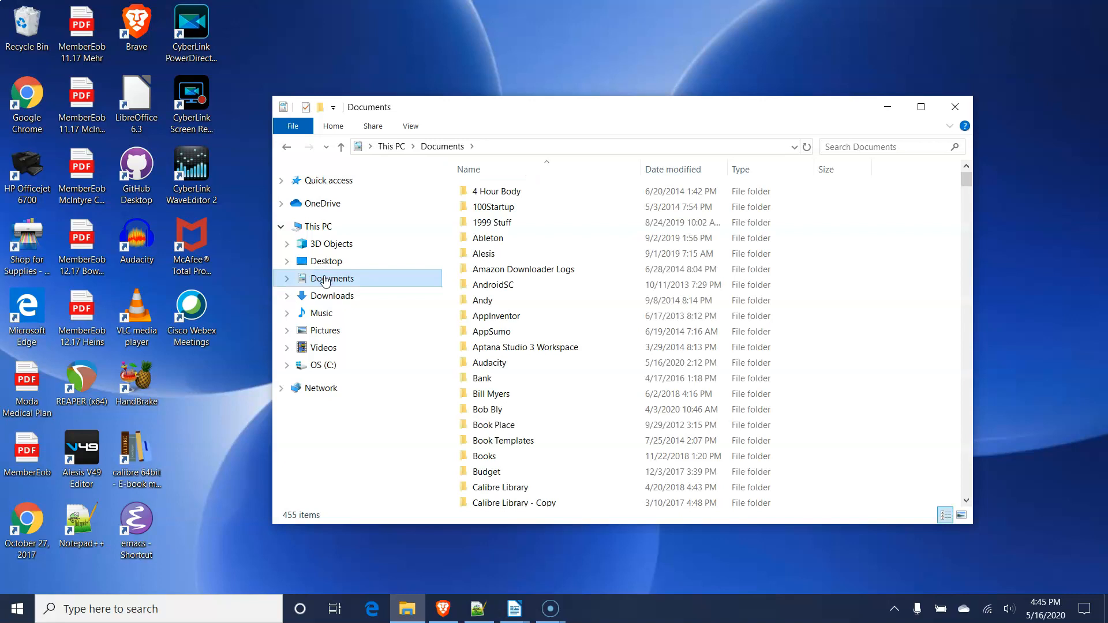
mouse_move(313, 261)
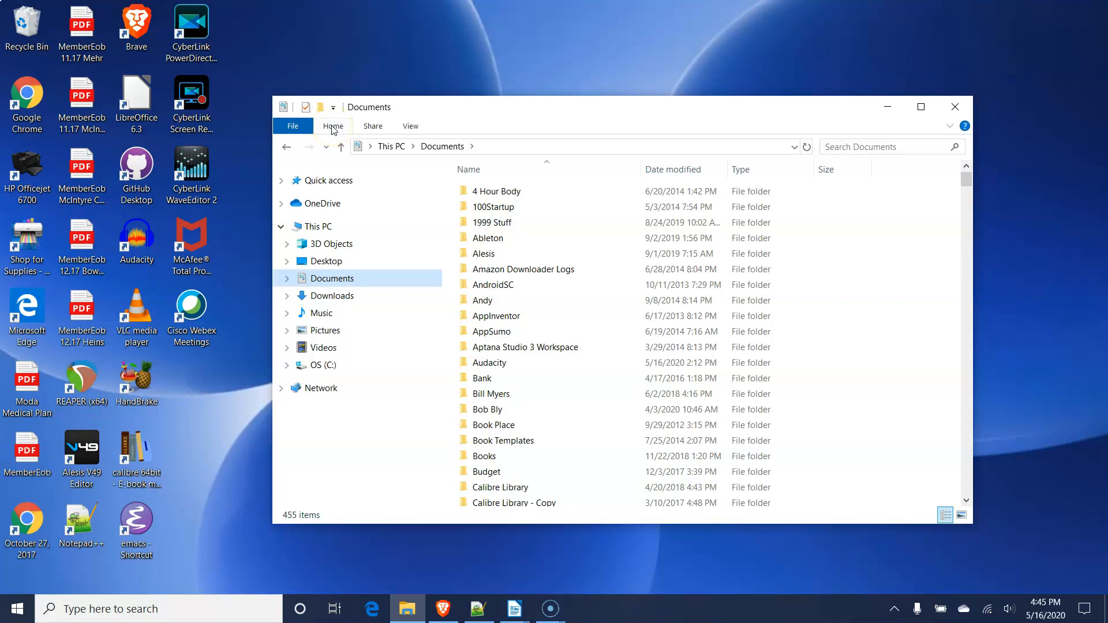
click(332, 126)
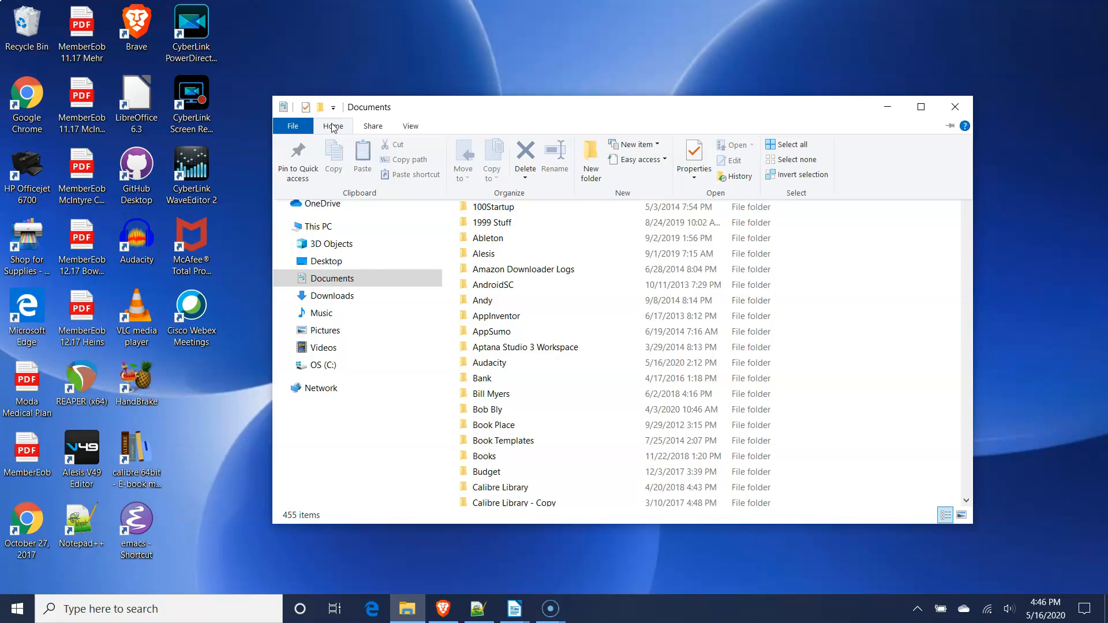
mouse_move(591, 154)
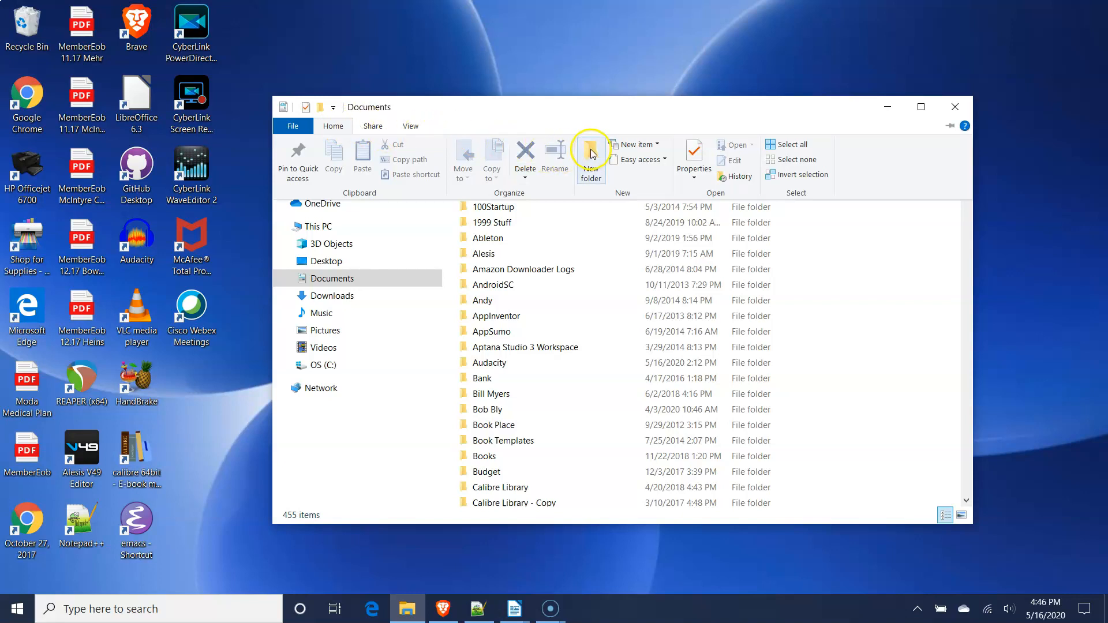
Create a 'My Org Notes' folder inside Documents.
click(591, 156)
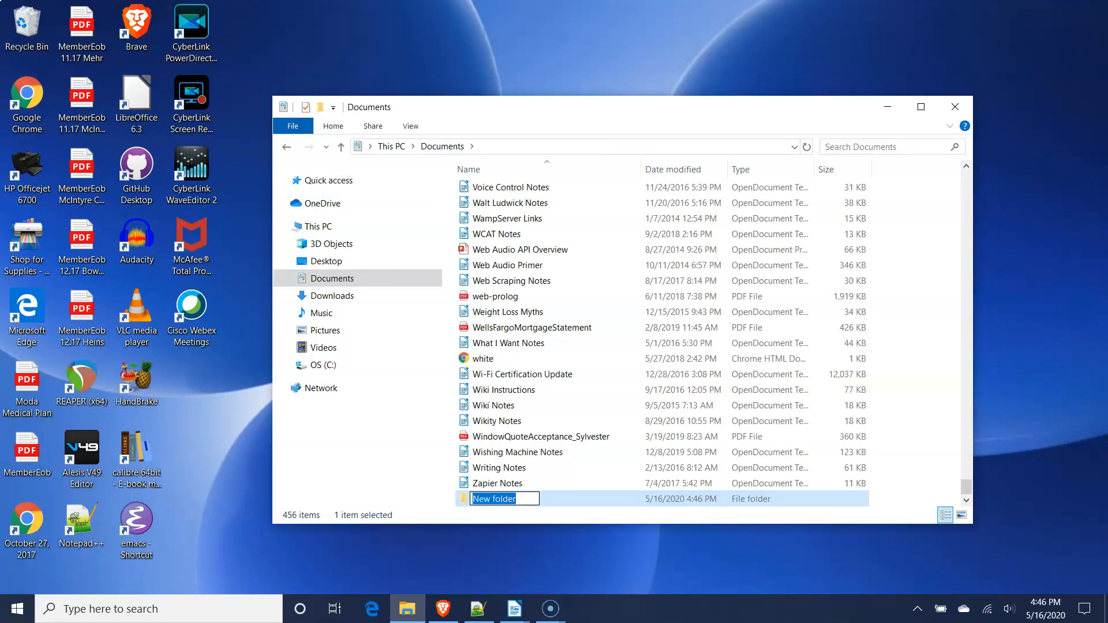
text(My Org)
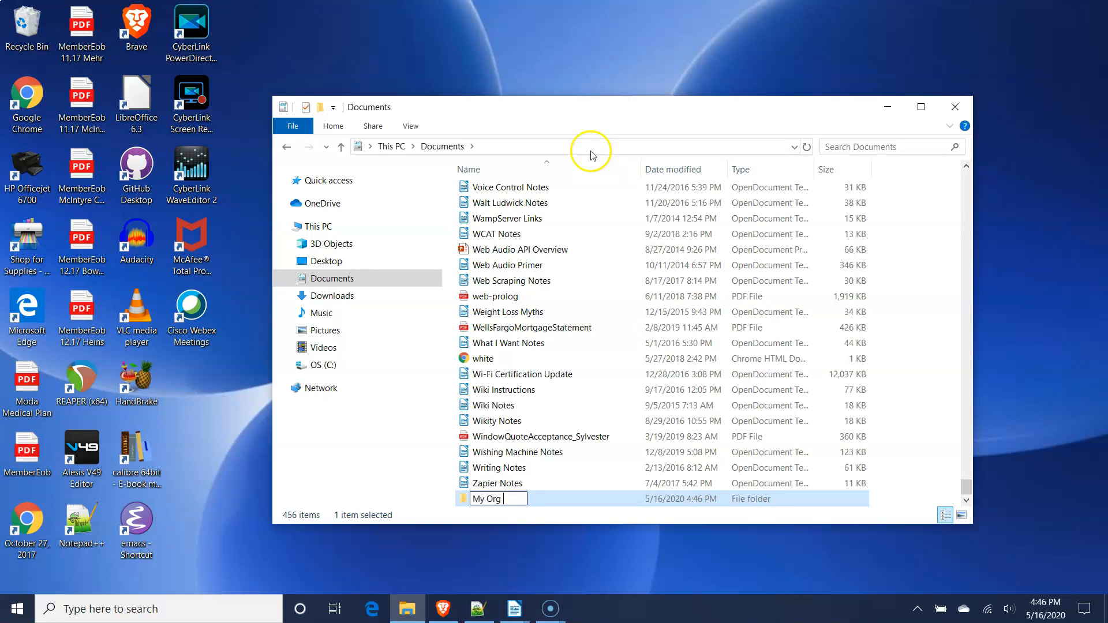
text(Notes)
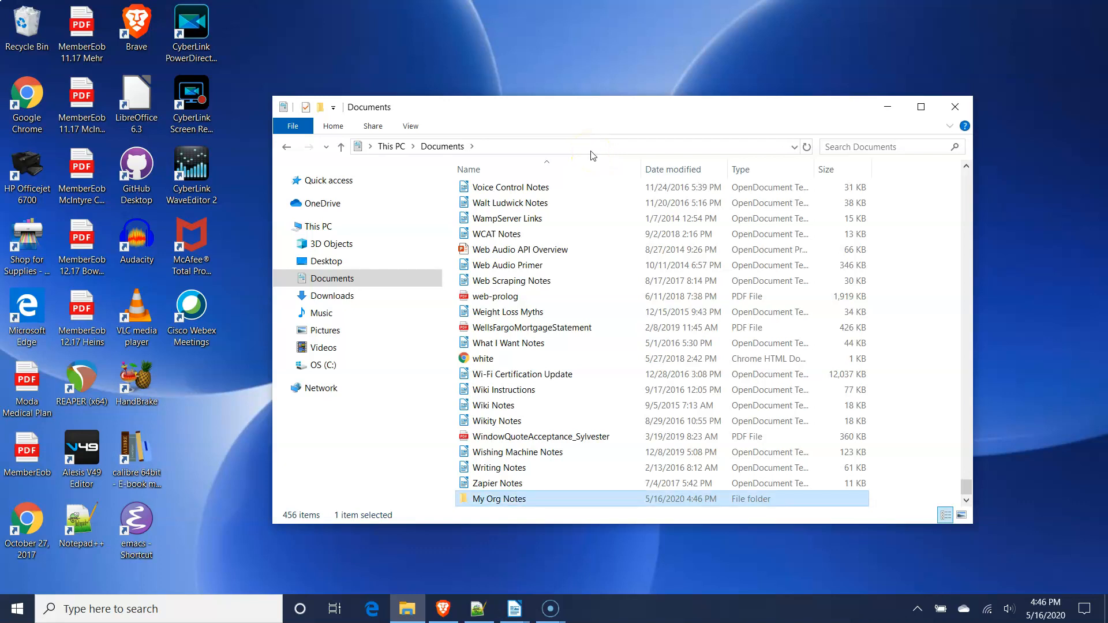
mouse_move(591, 153)
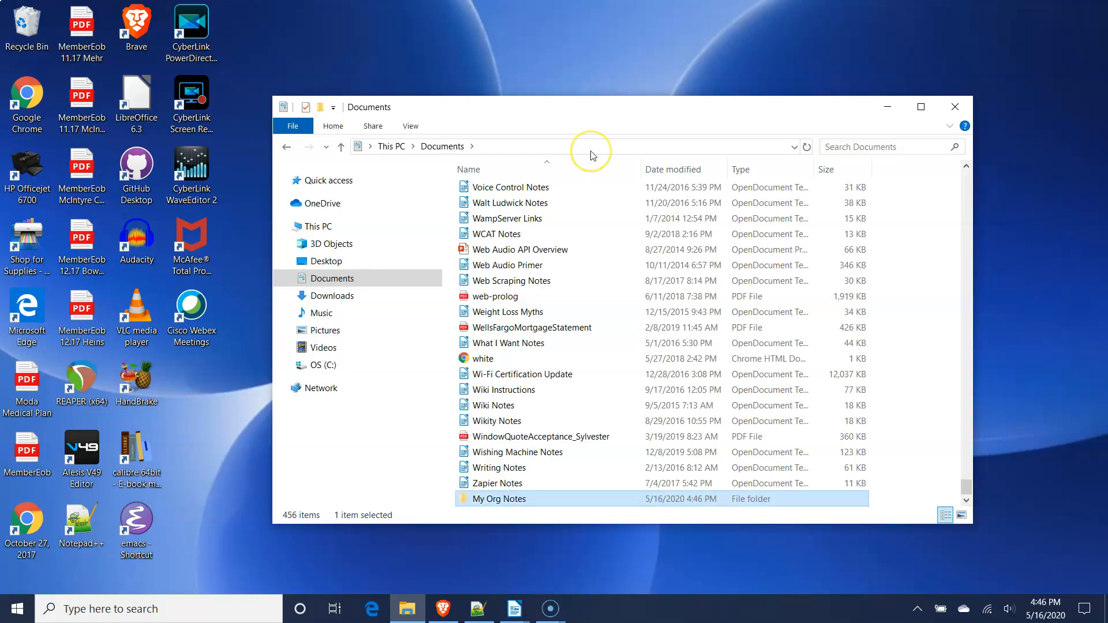
mouse_move(592, 151)
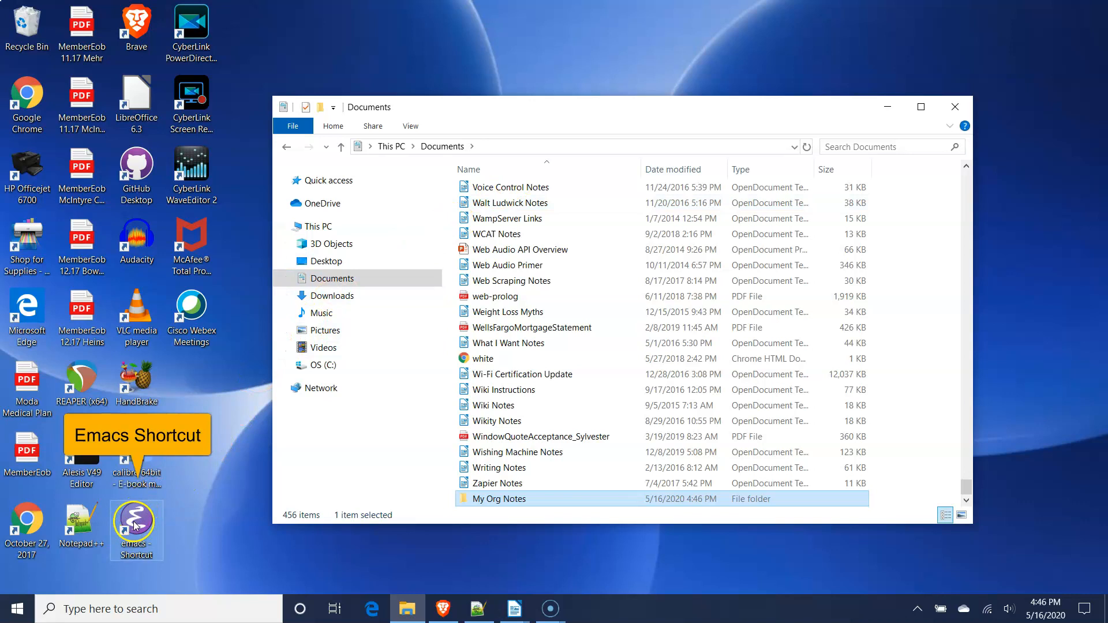
Launch GNU Emacs from the desktop shortcut and open its File menu.
double_click(136, 523)
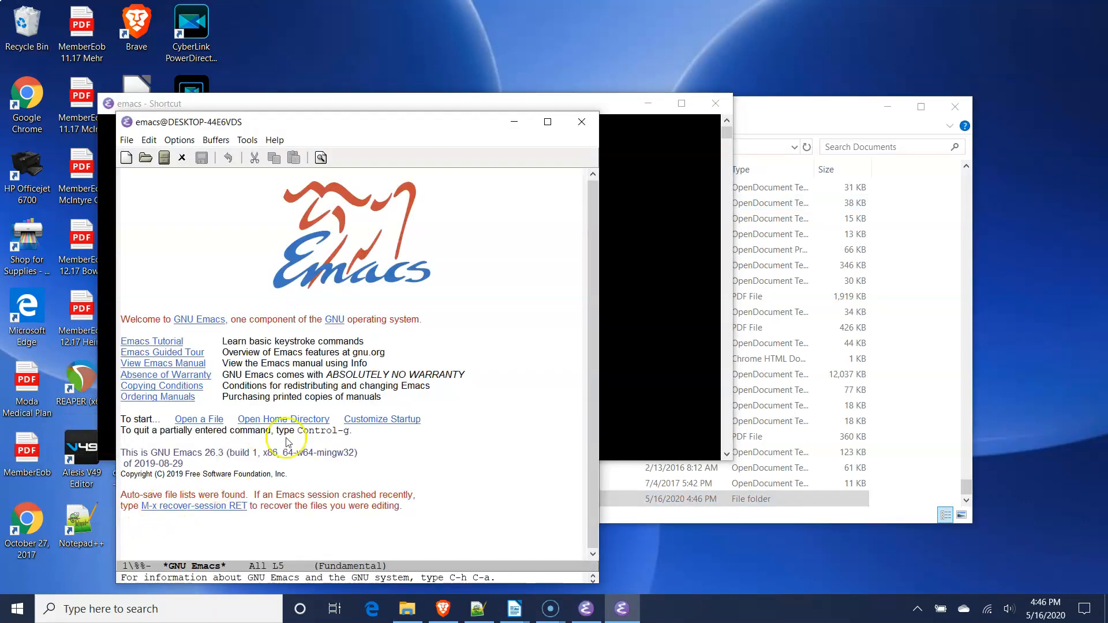
mouse_move(511, 241)
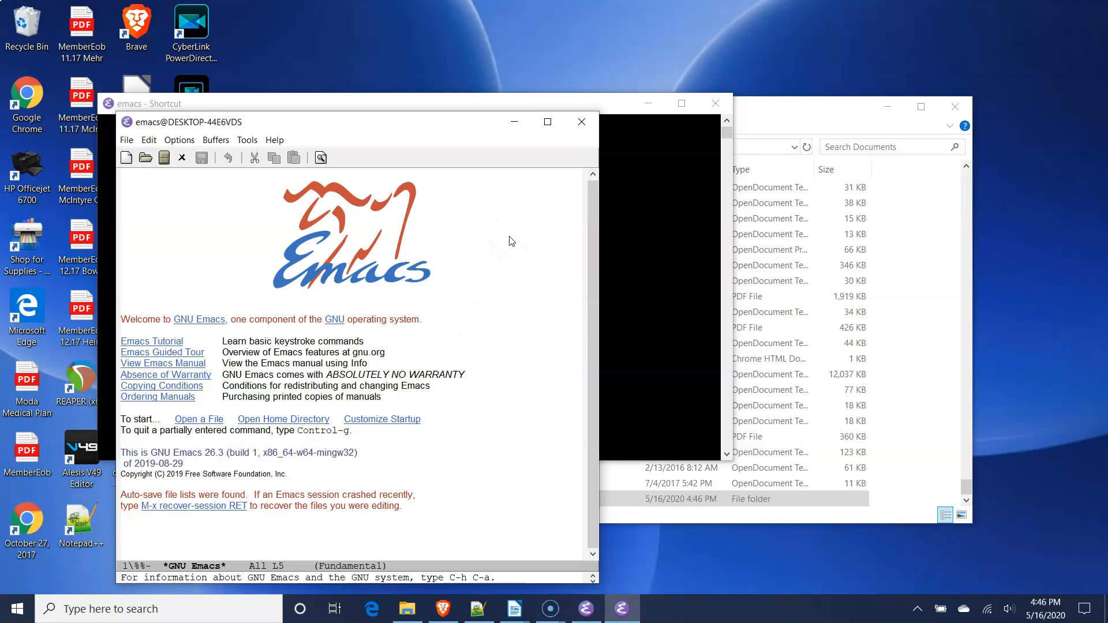
mouse_move(319, 158)
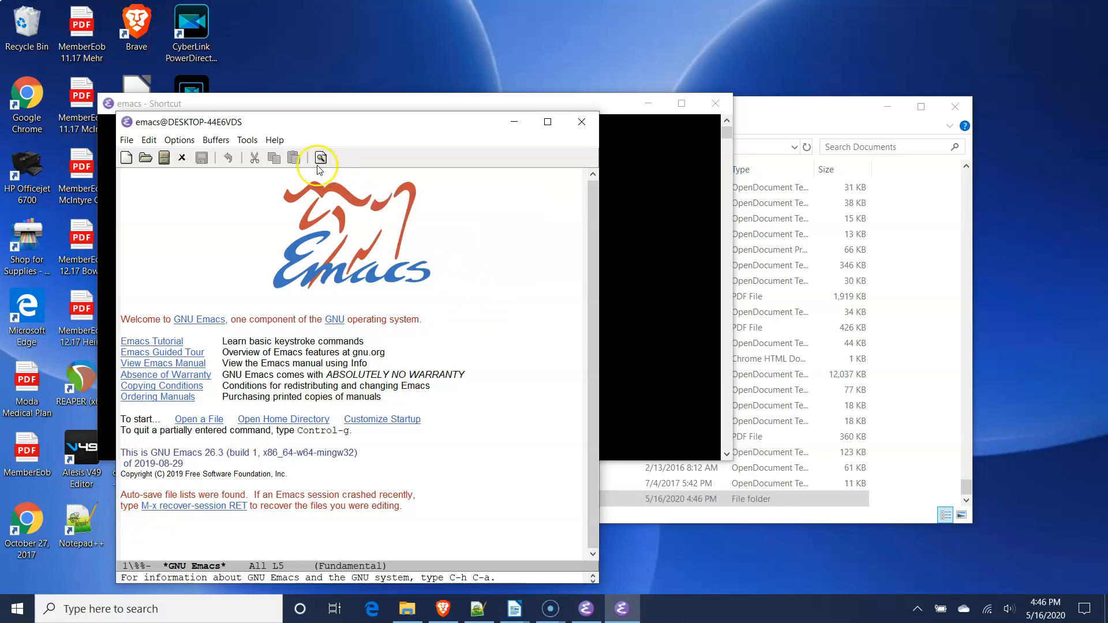
click(126, 140)
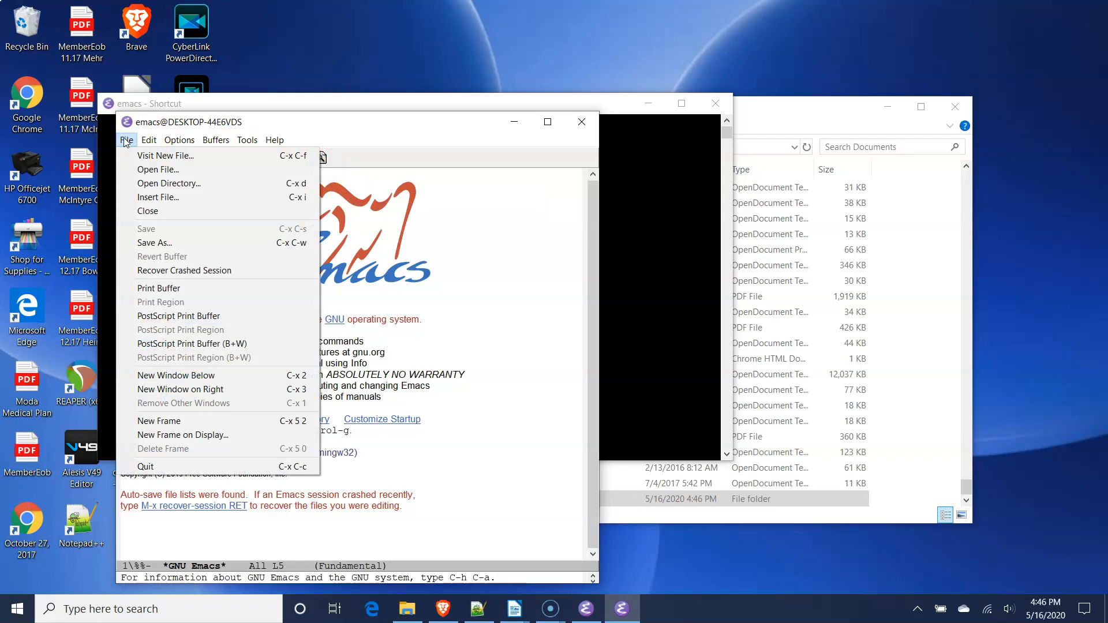
mouse_move(159, 155)
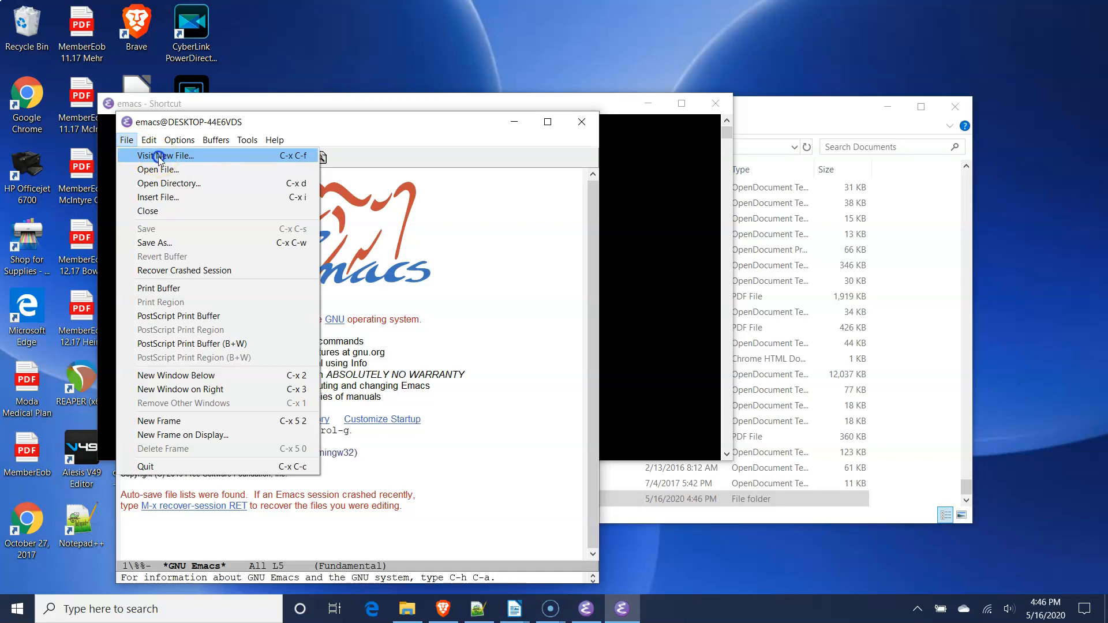
Navigate the Find file dialog to This PC > Documents > My Org Notes.
click(165, 155)
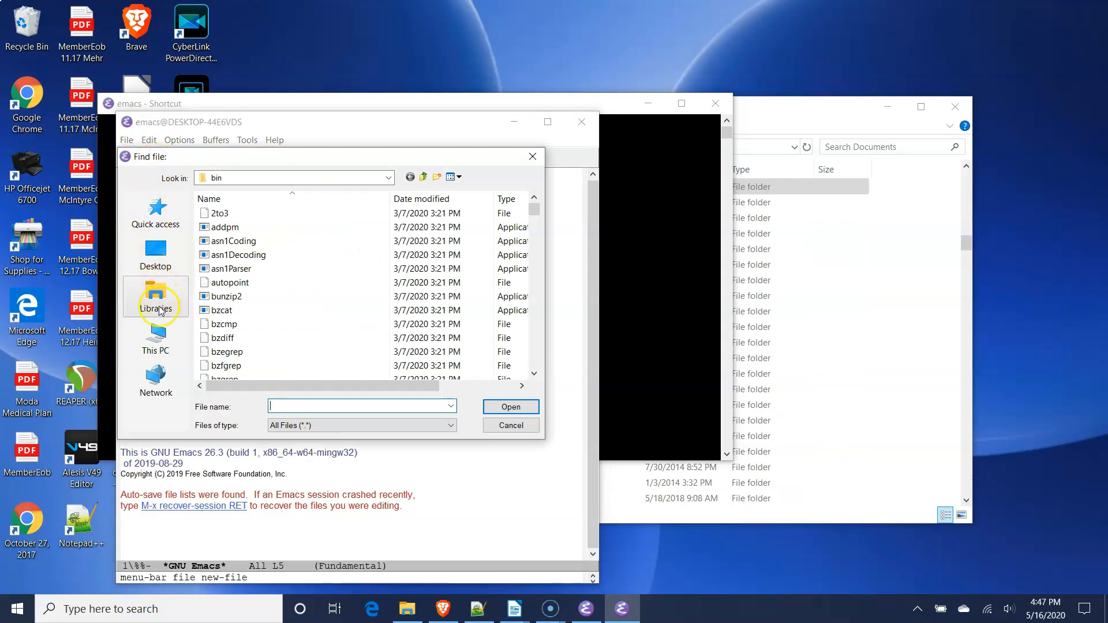
click(155, 340)
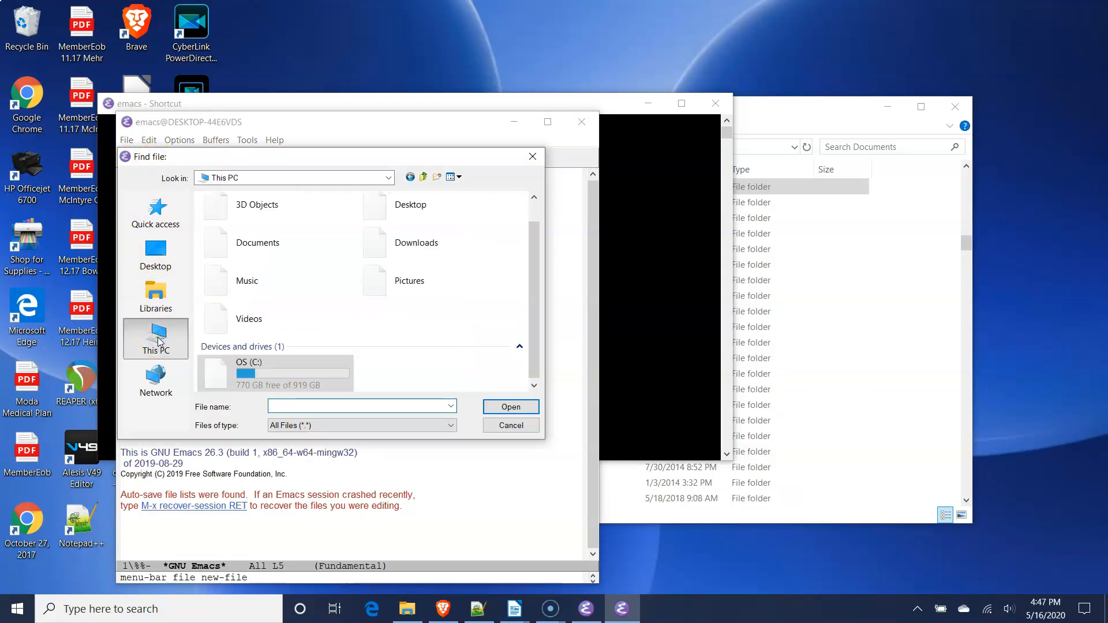
mouse_move(276, 248)
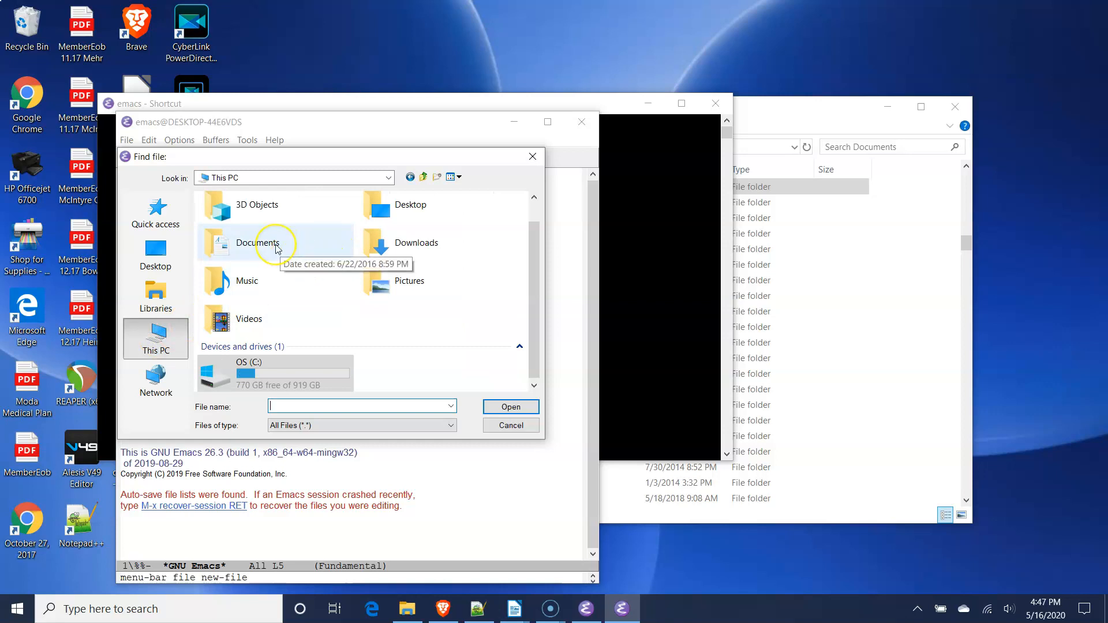
click(276, 243)
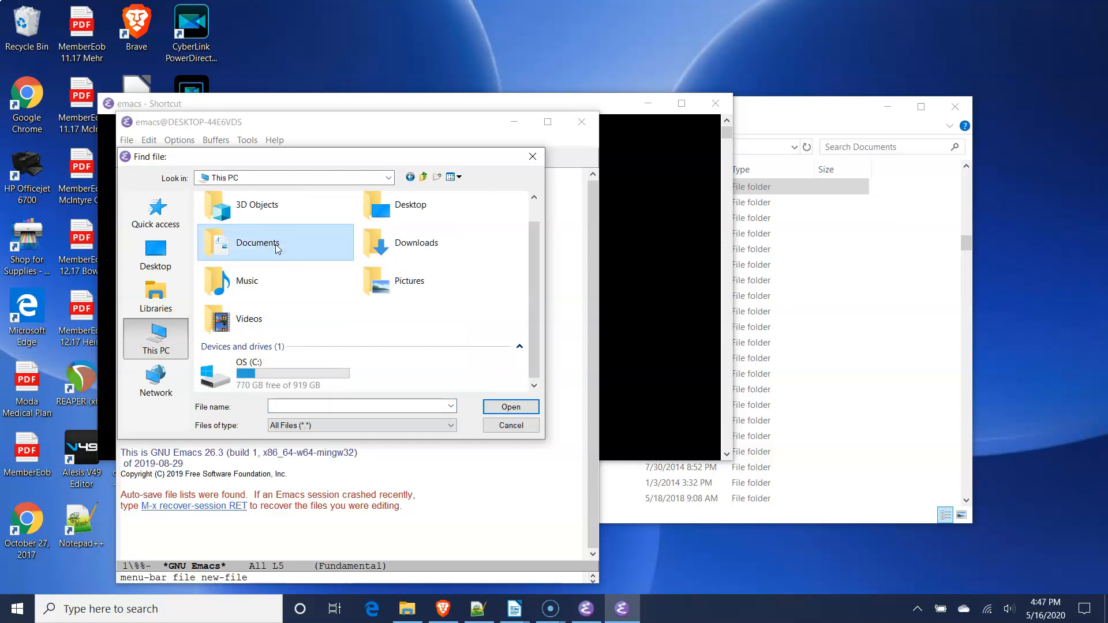
double_click(257, 242)
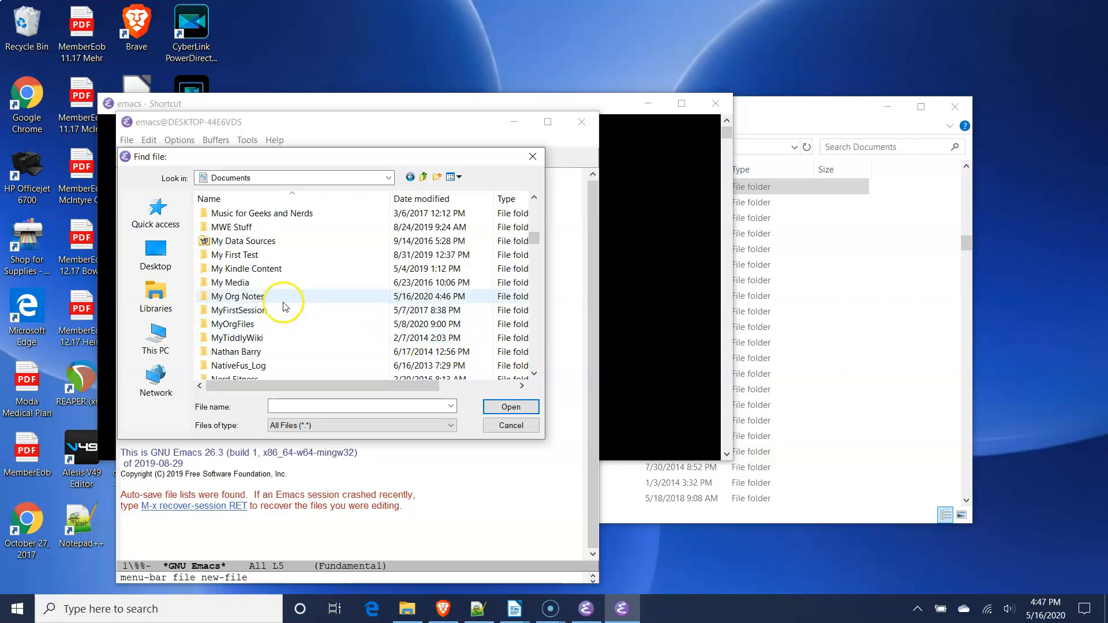
double_click(237, 296)
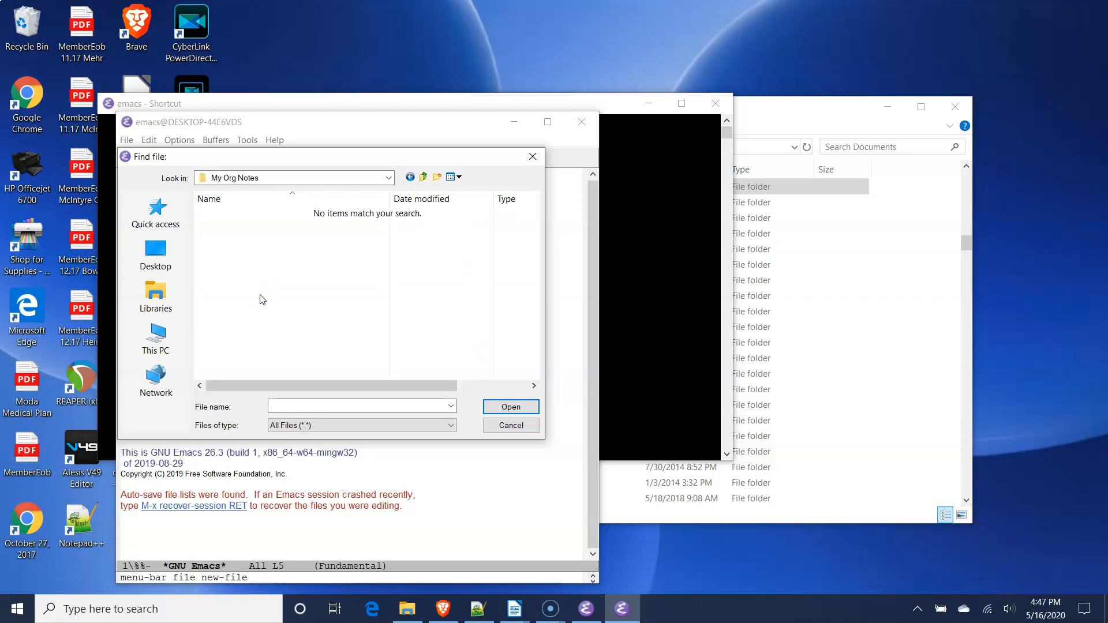
Create and open a new file named mynotes.org in the dialog.
click(327, 405)
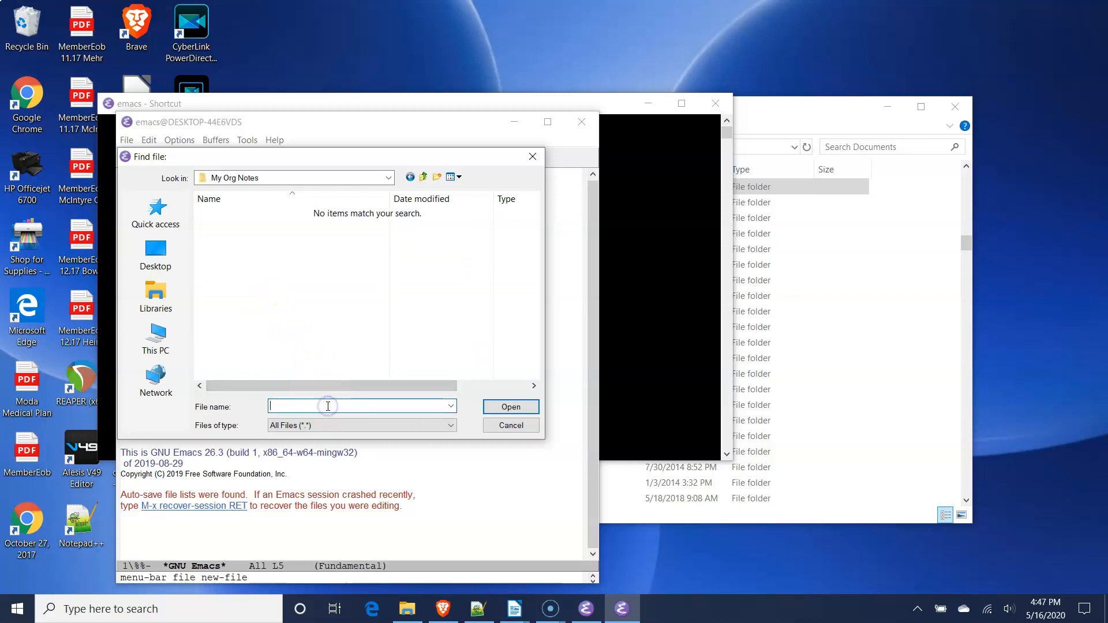
mouse_move(328, 403)
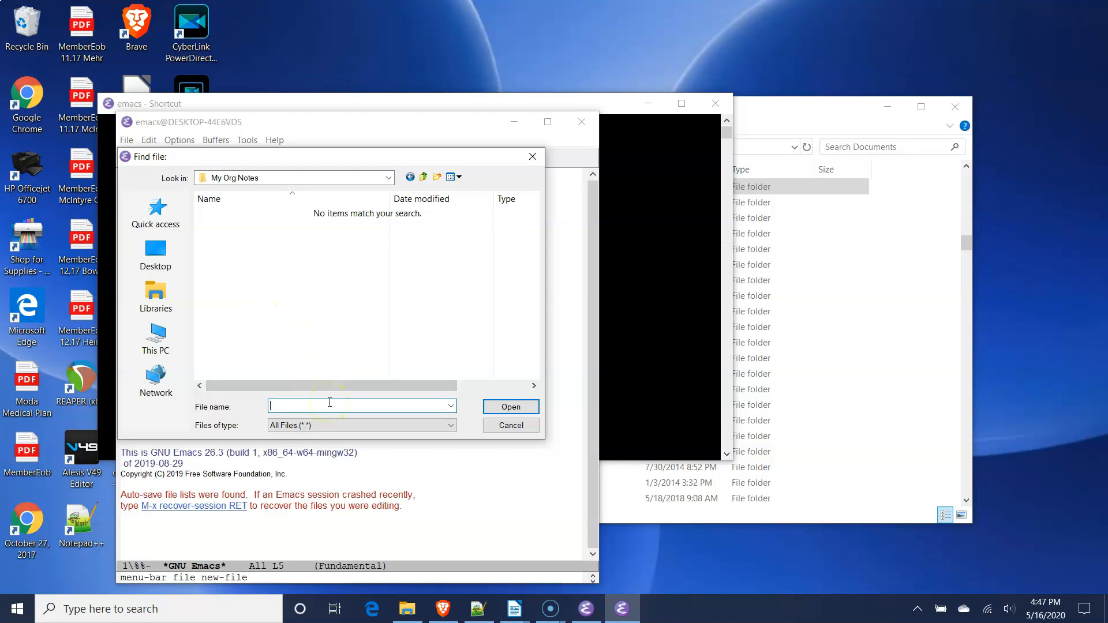
text(my)
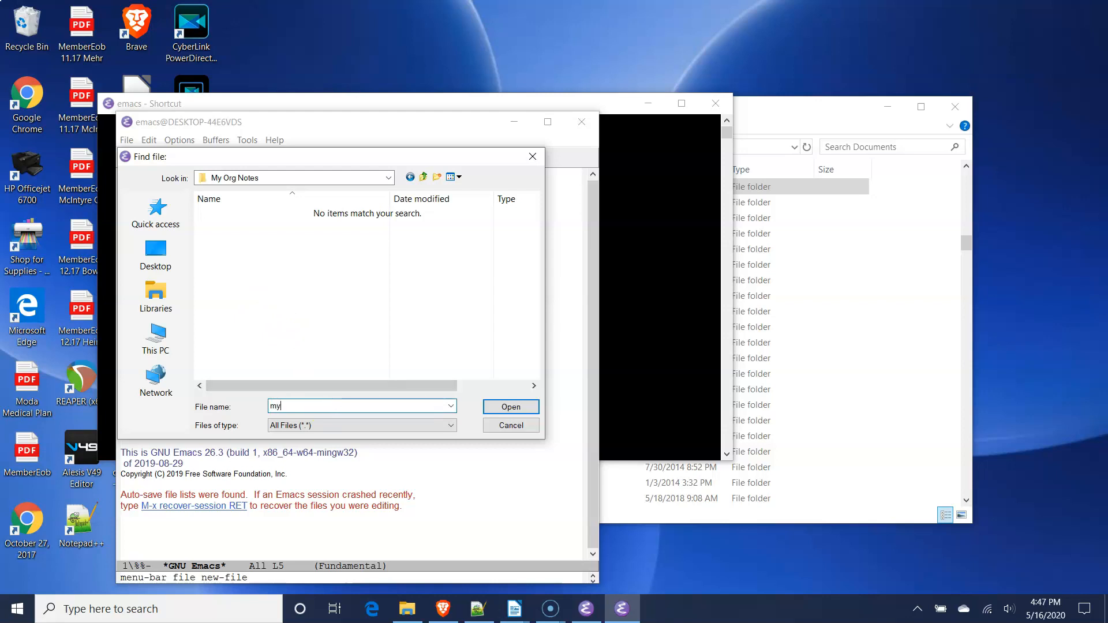
text(notes)
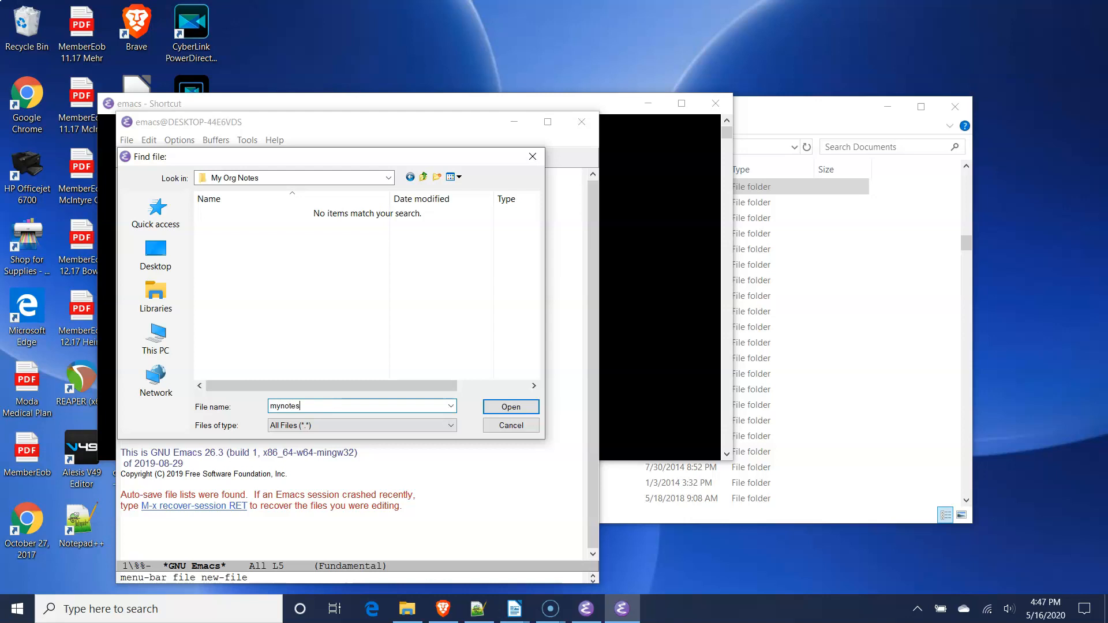
text(.org)
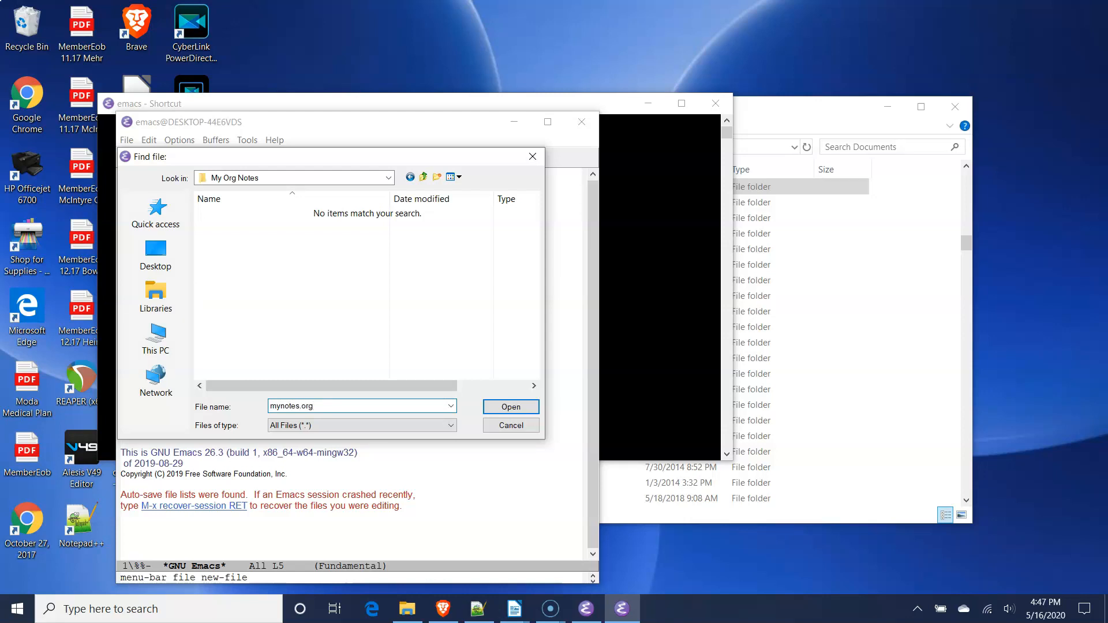
click(331, 405)
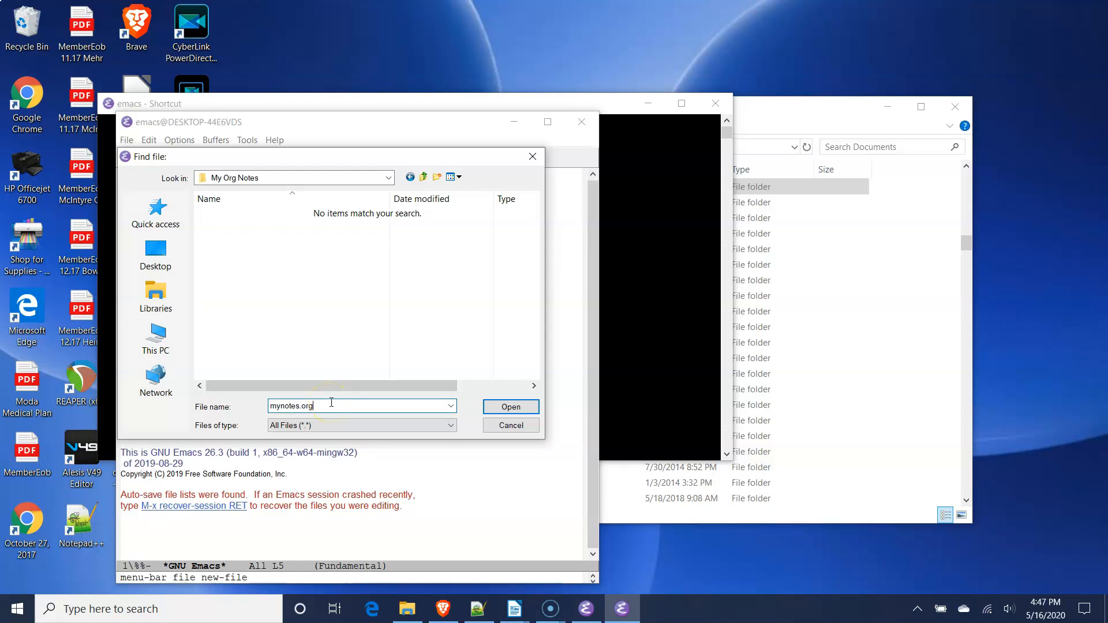
mouse_move(511, 406)
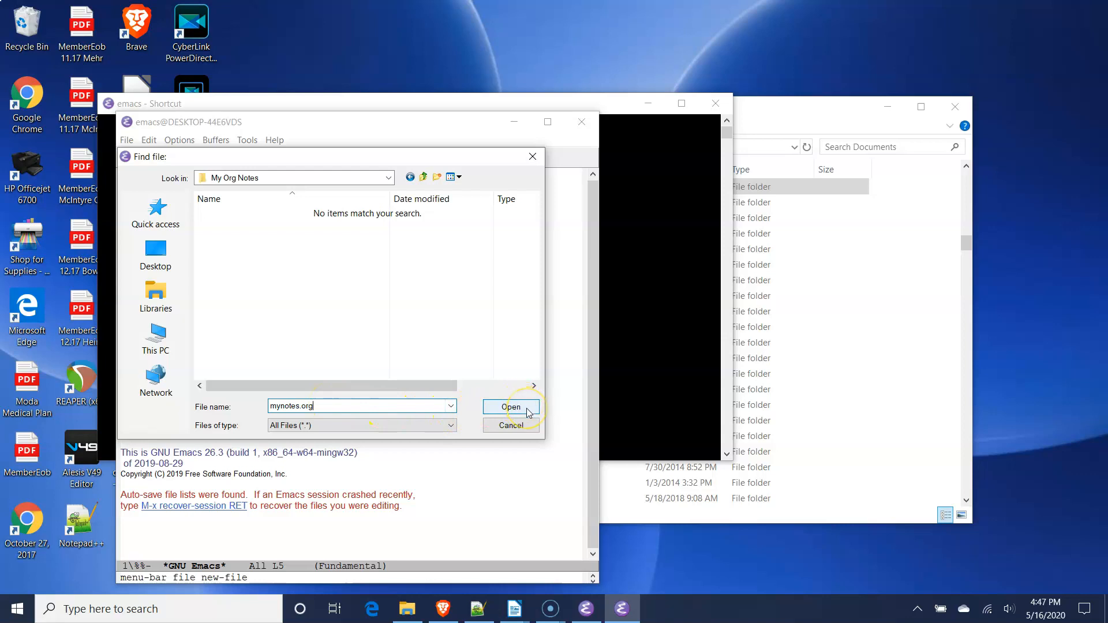
click(511, 406)
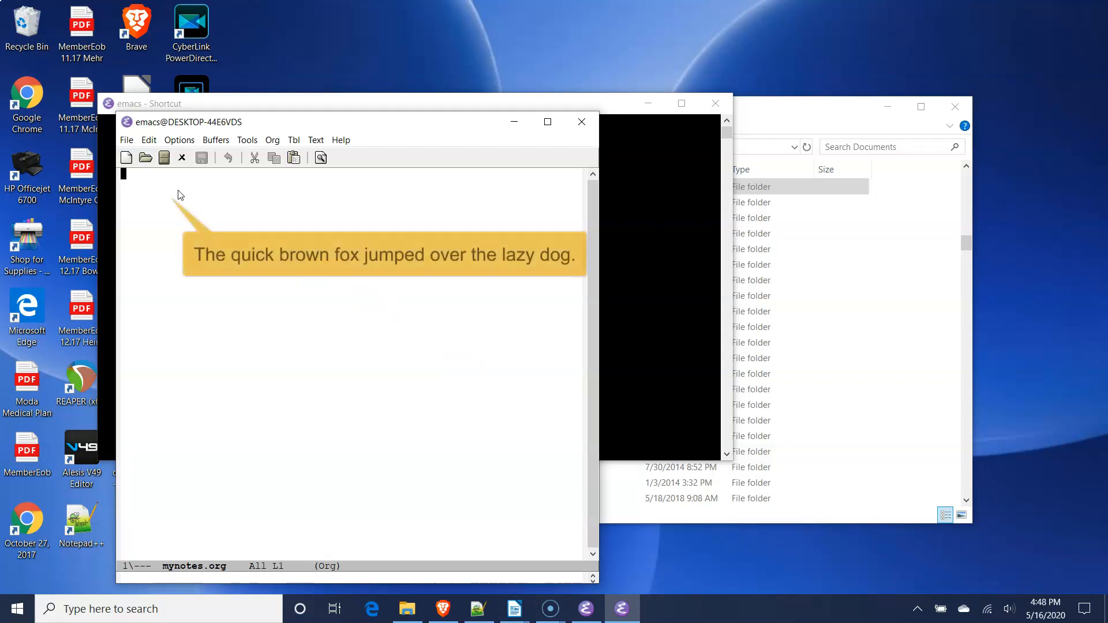
Type 'The quick brown fox jumped over the lazy dog.' into mynotes.org.
text(The quick brown f)
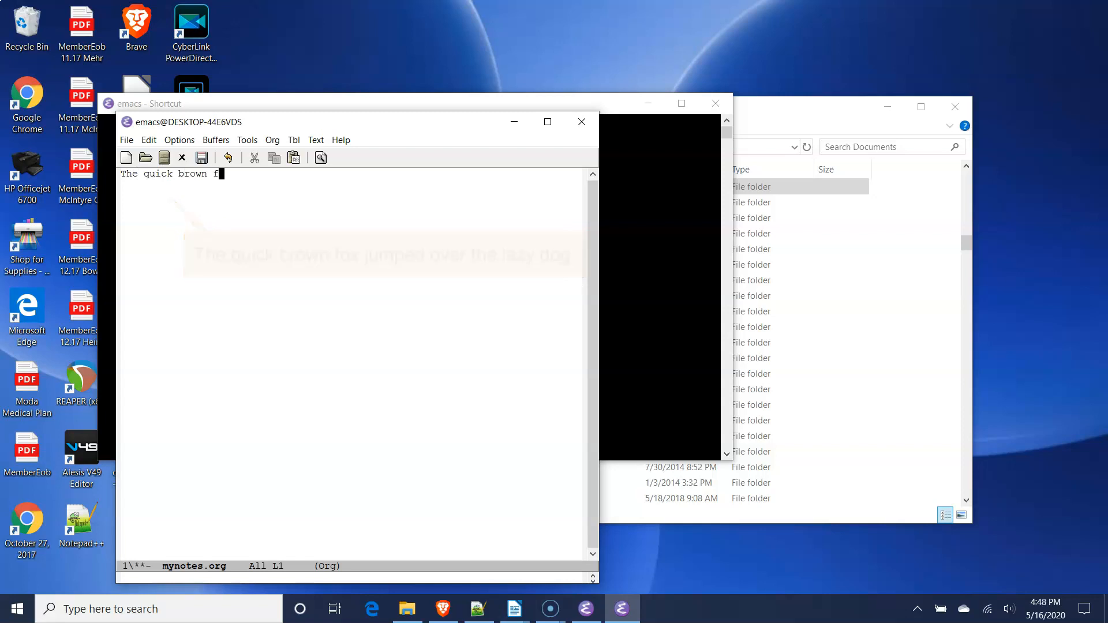
text(ox jumped)
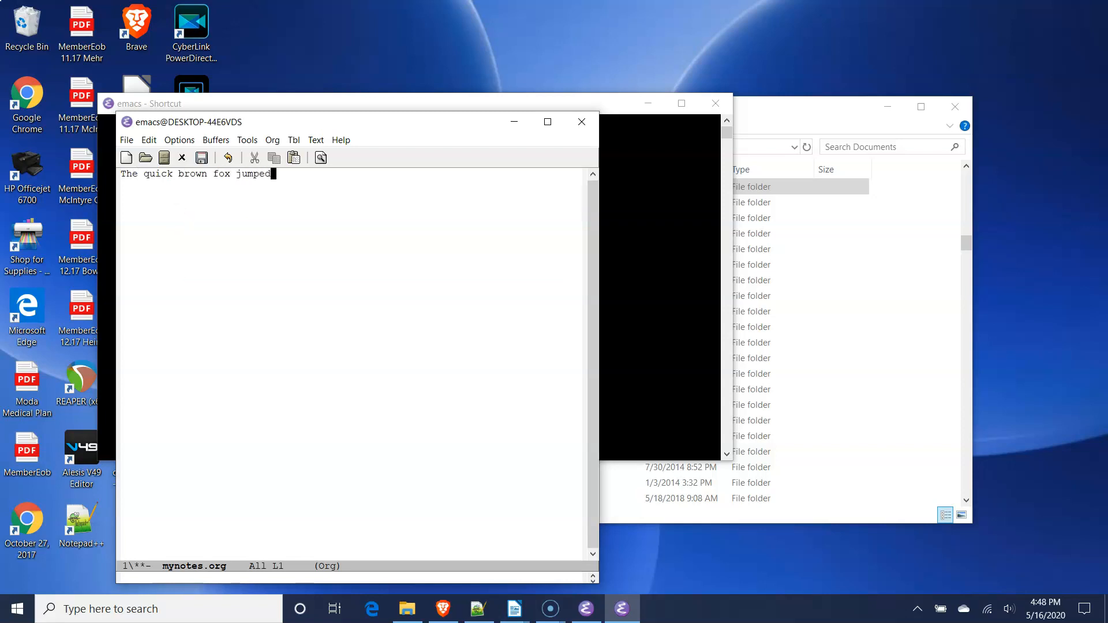
text(over the laz)
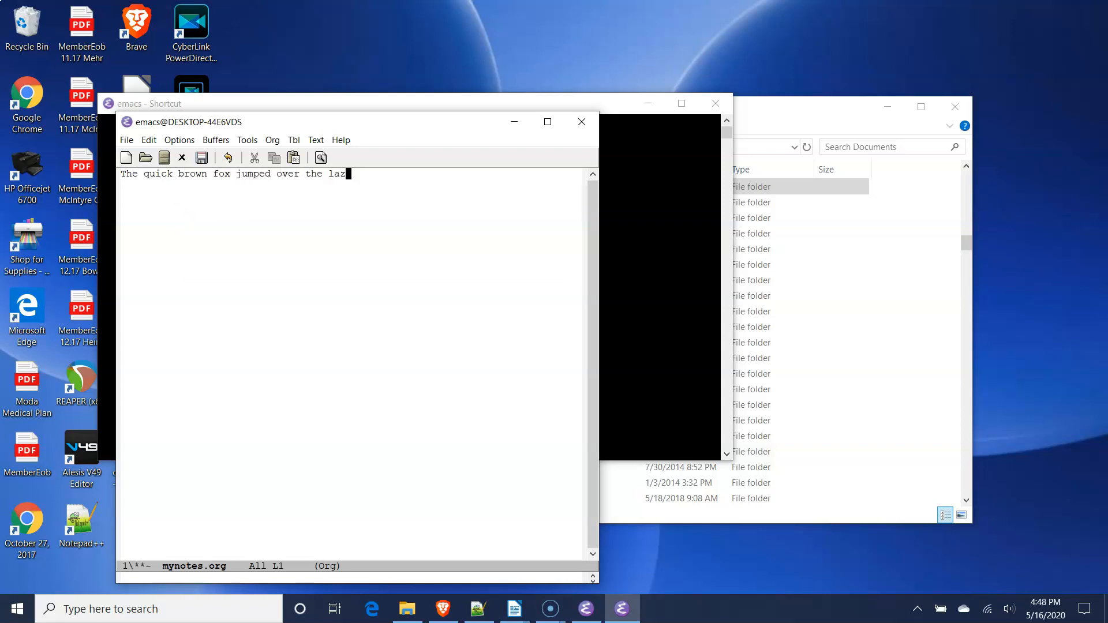
text(y dog.)
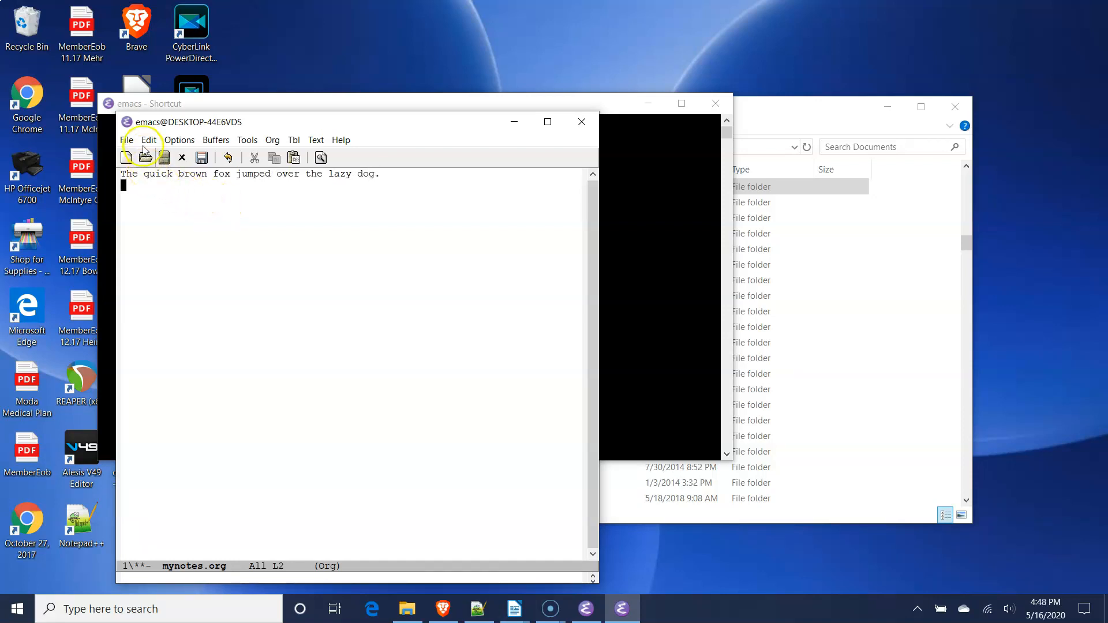
Save mynotes.org to disk via File > Save.
click(129, 140)
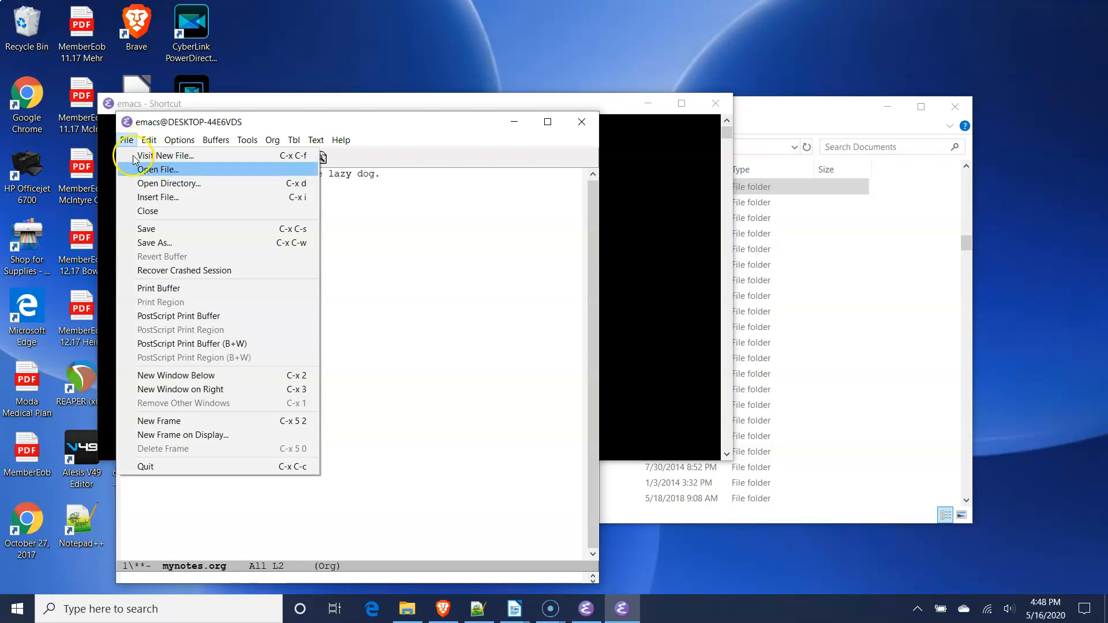
mouse_move(175, 229)
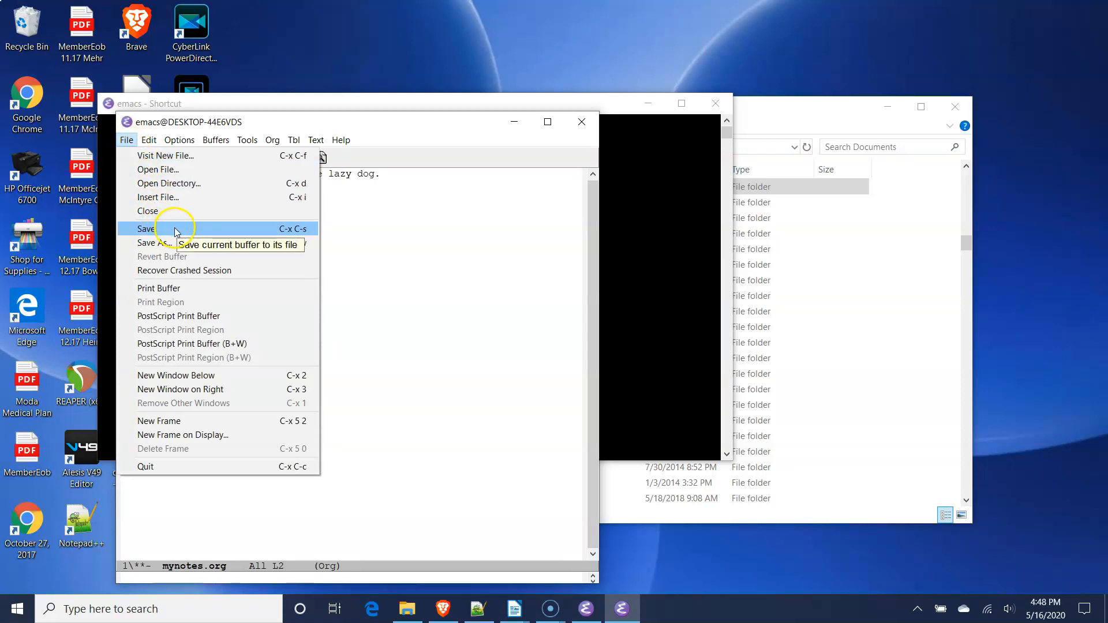
click(145, 229)
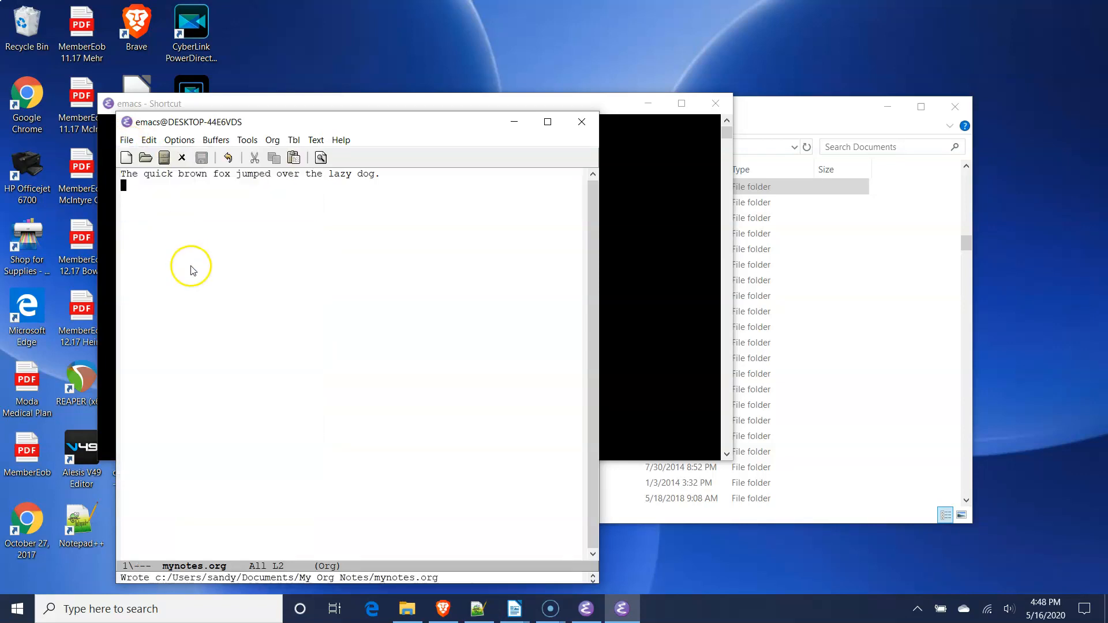